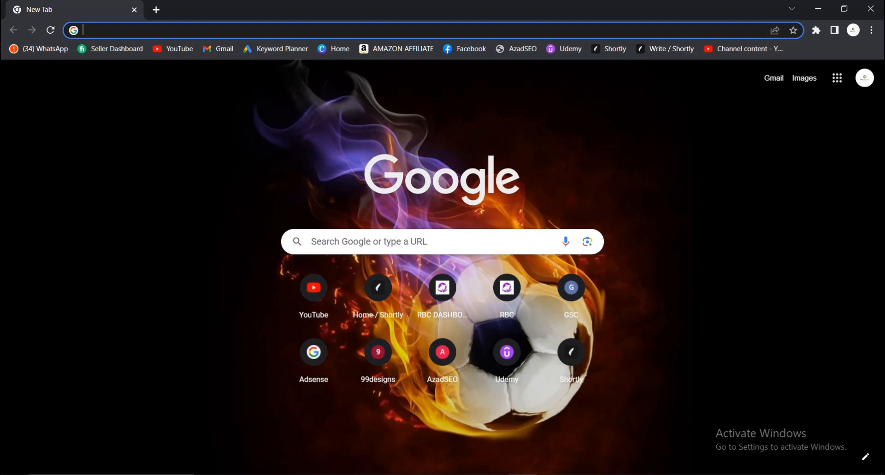
{"action": "mouse_move", "coordinate": [567, 183]}
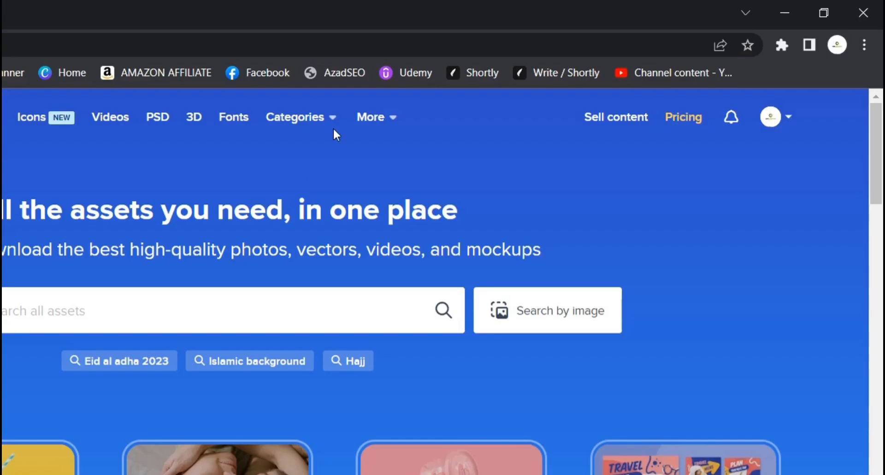
Launch the Wepik template editor from Freepik's More menu in a new tab
{"action": "left_click", "coordinate": [370, 117]}
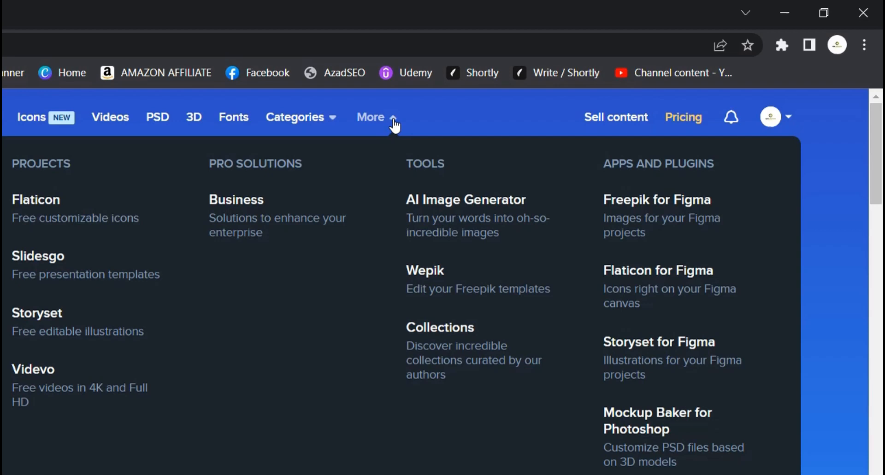
{"action": "mouse_move", "coordinate": [425, 277]}
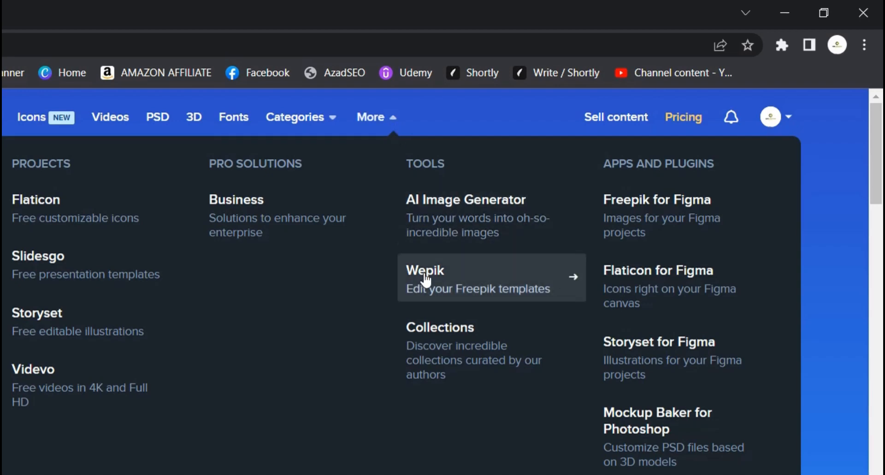
{"action": "left_click", "coordinate": [425, 278]}
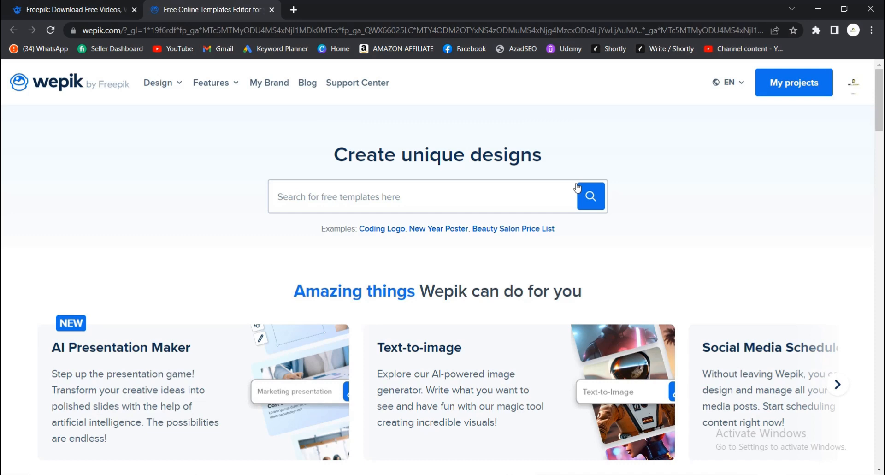
{"action": "mouse_move", "coordinate": [511, 175]}
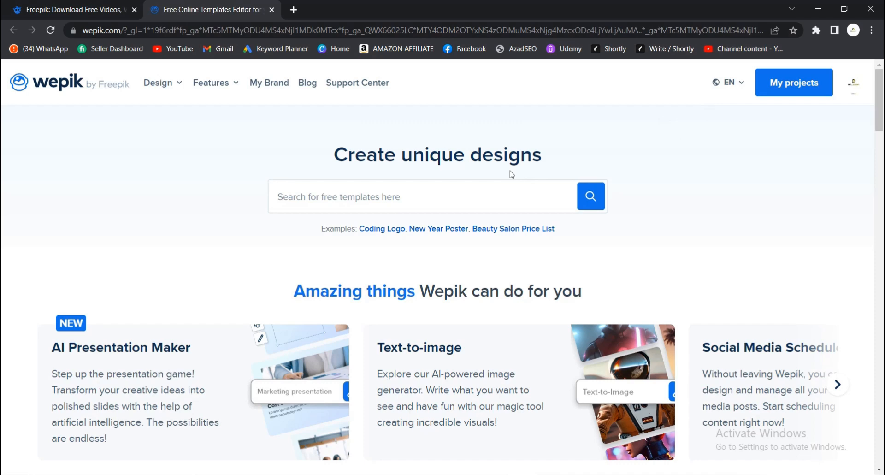
{"action": "mouse_move", "coordinate": [208, 108]}
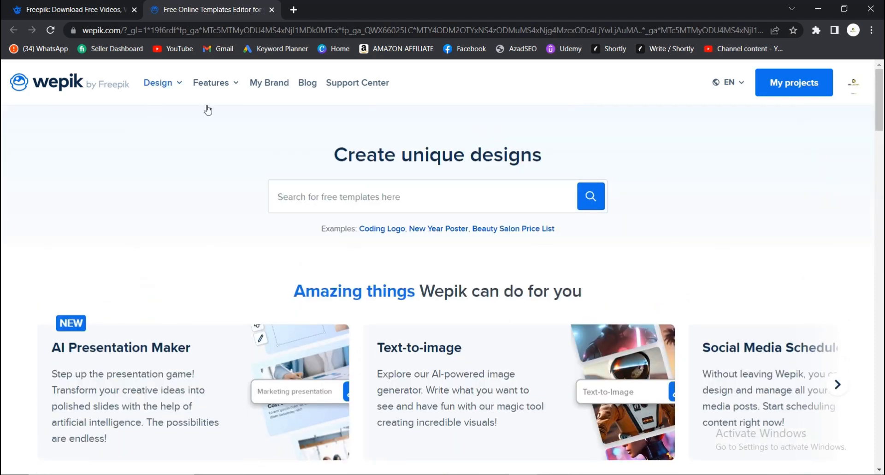
{"action": "mouse_move", "coordinate": [277, 230]}
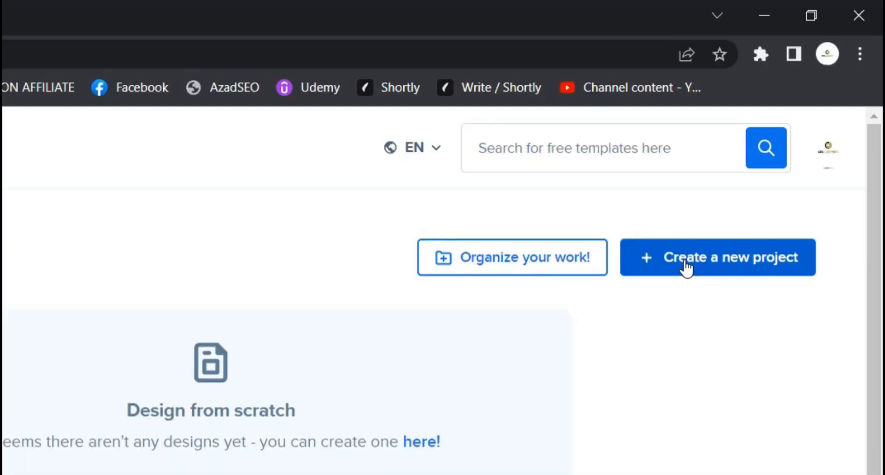
Create a new 640 × 640 px custom canvas, keeping pixels as units
{"action": "left_click", "coordinate": [718, 257]}
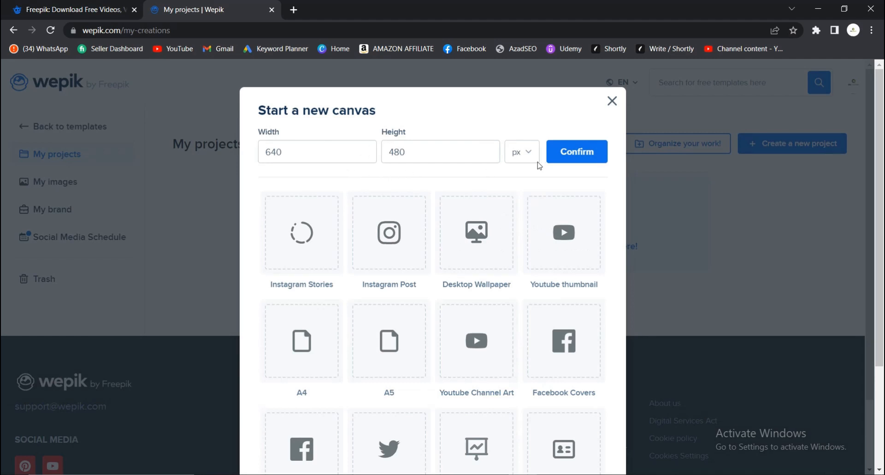
{"action": "left_click", "coordinate": [520, 152]}
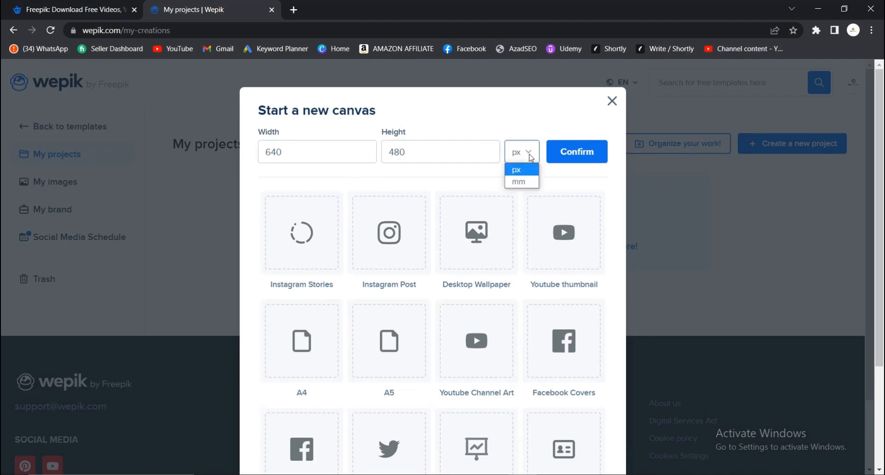
{"action": "left_click", "coordinate": [516, 169]}
{"action": "type", "text": "640"}
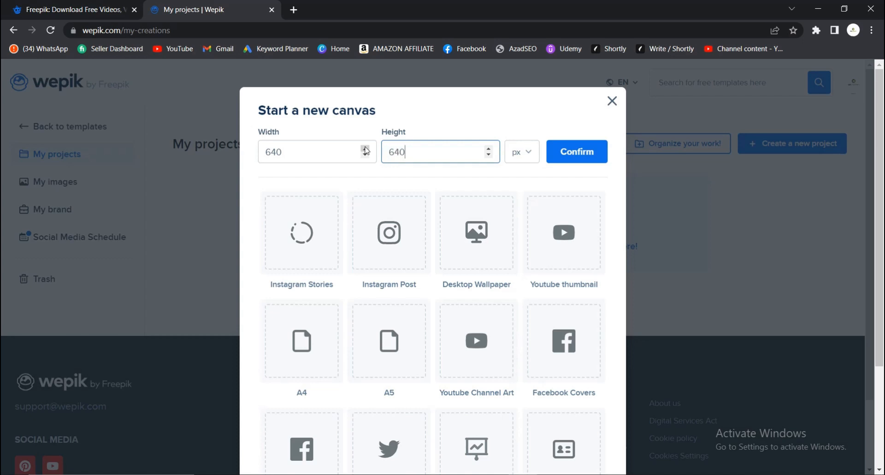
{"action": "mouse_move", "coordinate": [577, 152]}
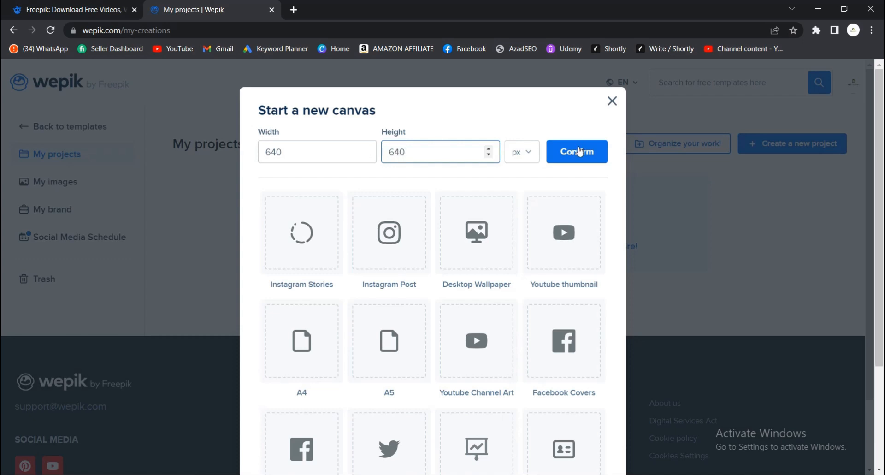
{"action": "left_click", "coordinate": [577, 152]}
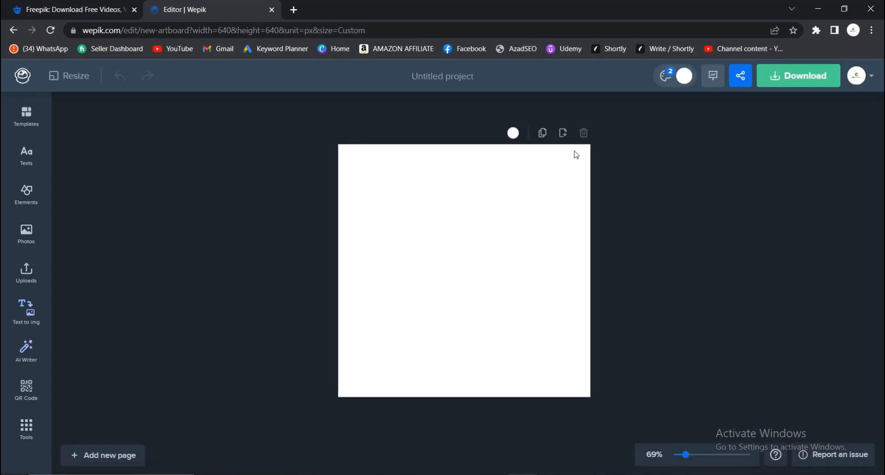
{"action": "mouse_move", "coordinate": [168, 139]}
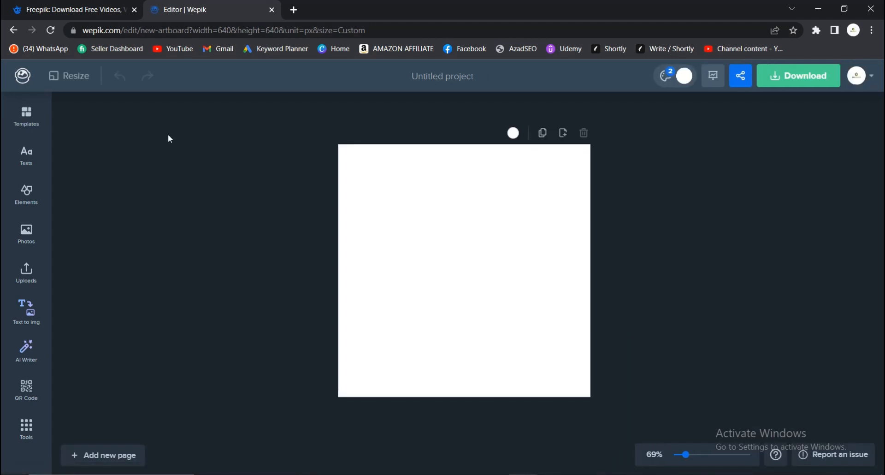
{"action": "mouse_move", "coordinate": [56, 390]}
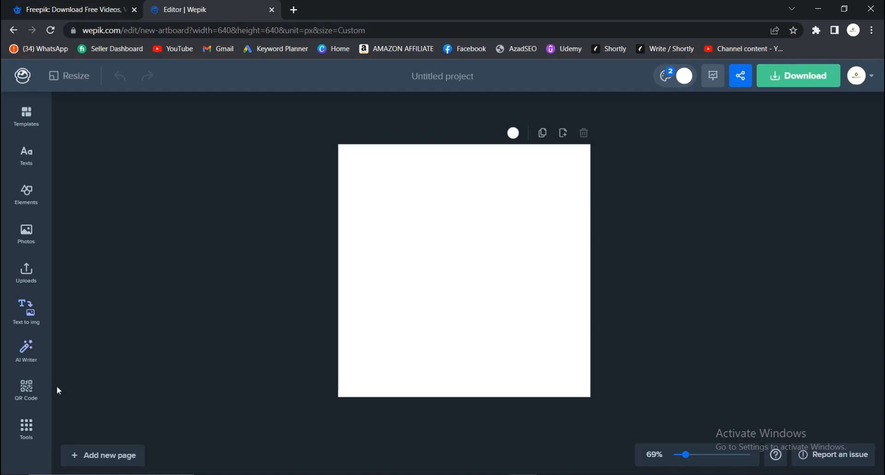
Open the QR Codes generator from the extra tools and focus its URL field
{"action": "left_click", "coordinate": [26, 429]}
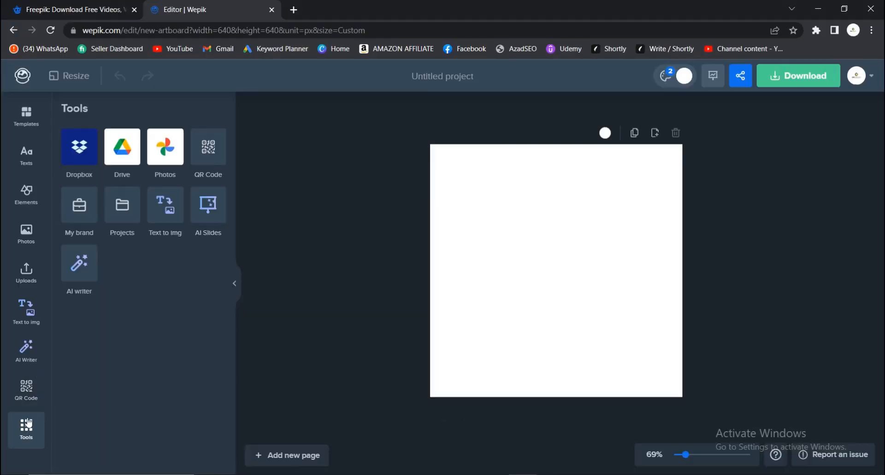
{"action": "mouse_move", "coordinate": [208, 148]}
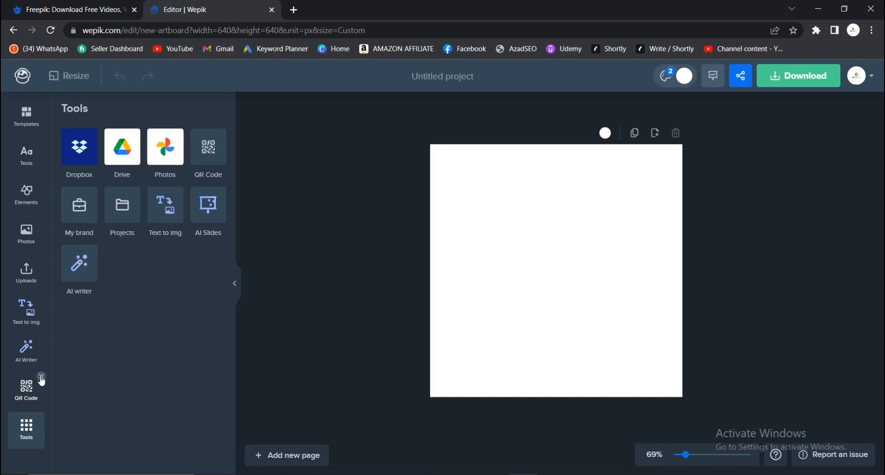
{"action": "mouse_move", "coordinate": [307, 258]}
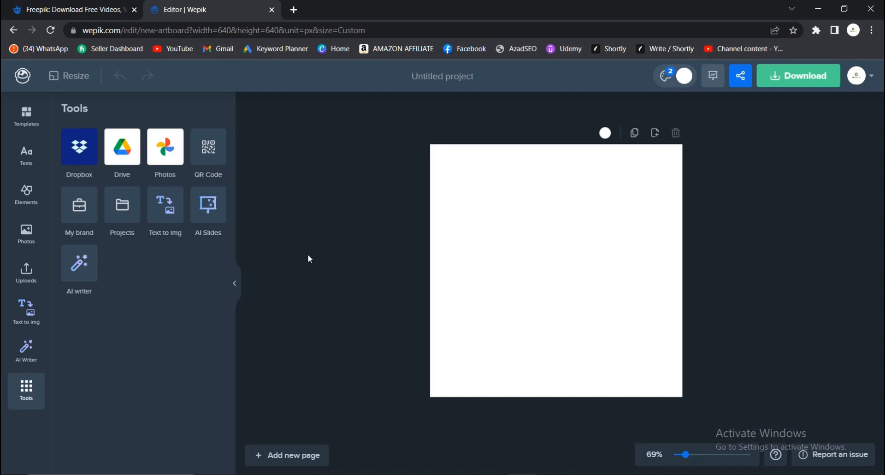
{"action": "left_click", "coordinate": [234, 283]}
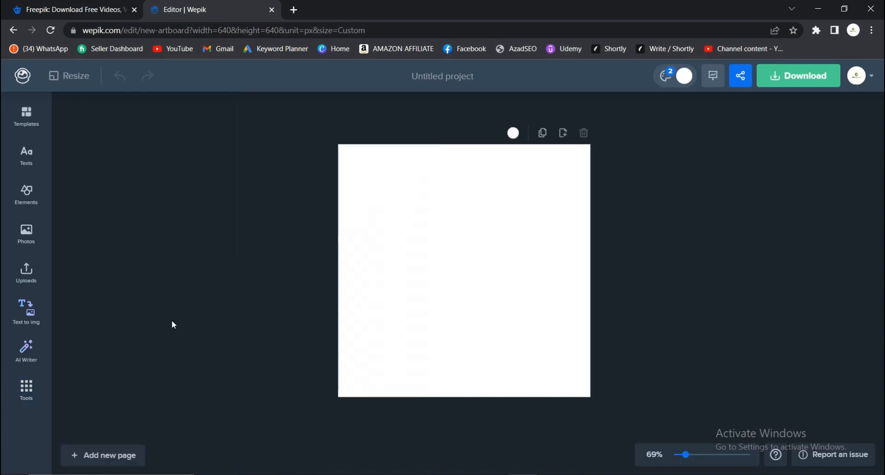
{"action": "mouse_move", "coordinate": [78, 321]}
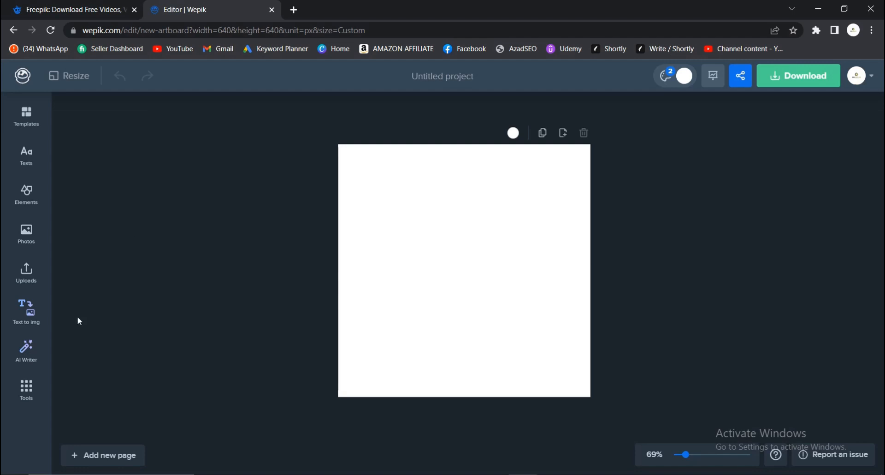
{"action": "left_click", "coordinate": [26, 389]}
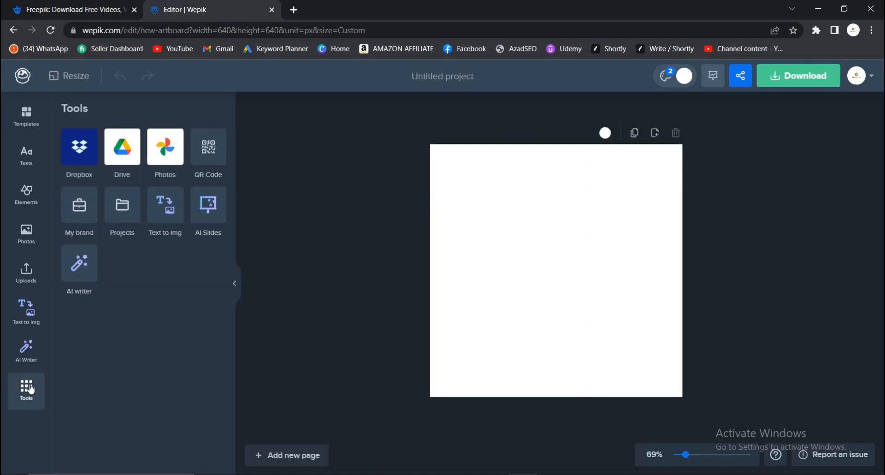
{"action": "left_click", "coordinate": [208, 150]}
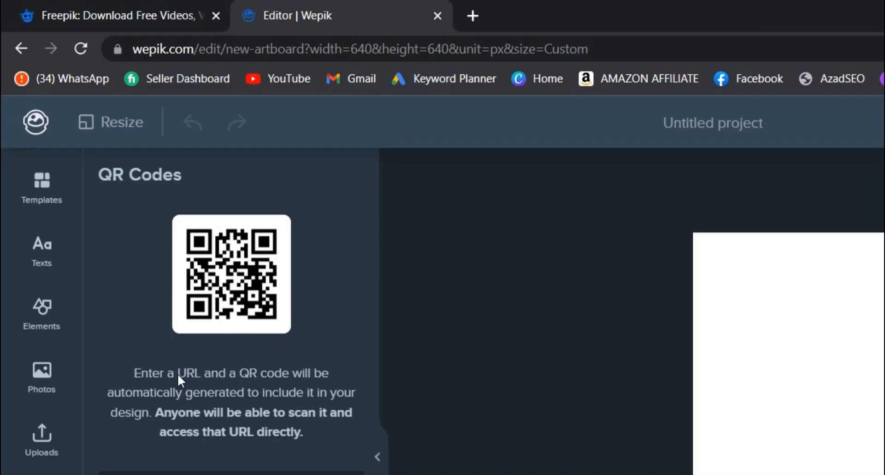
{"action": "mouse_move", "coordinate": [234, 387]}
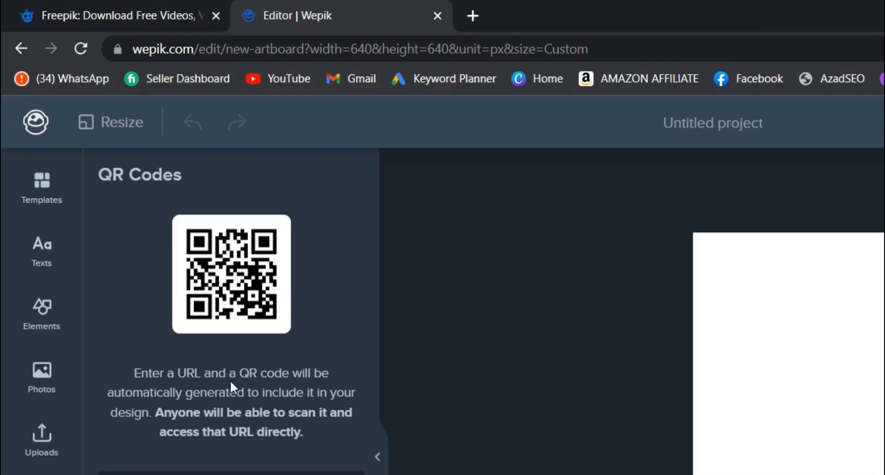
{"action": "mouse_move", "coordinate": [182, 406]}
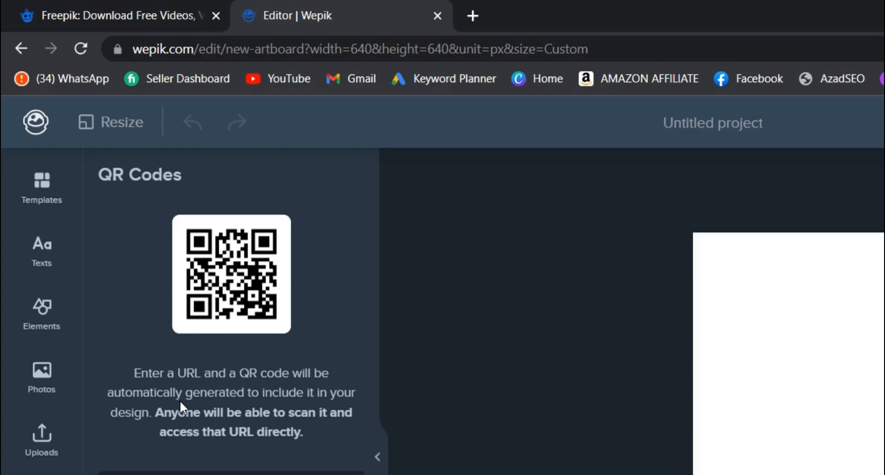
{"action": "mouse_move", "coordinate": [337, 406]}
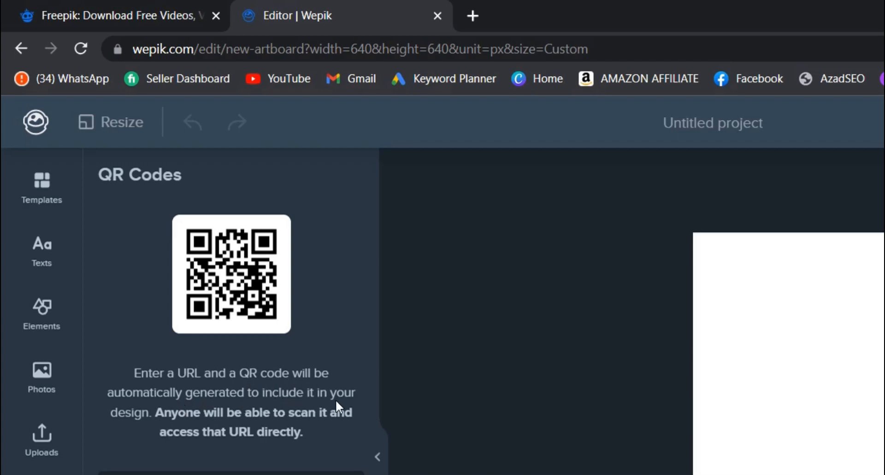
{"action": "mouse_move", "coordinate": [325, 404]}
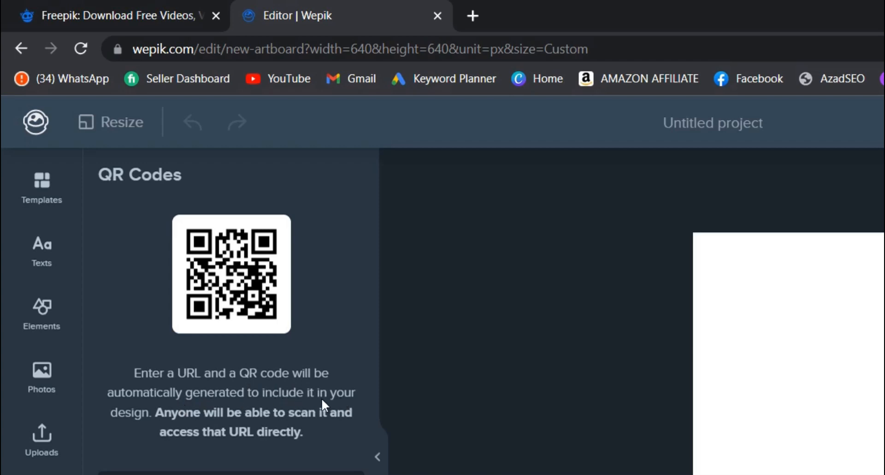
{"action": "mouse_move", "coordinate": [233, 422]}
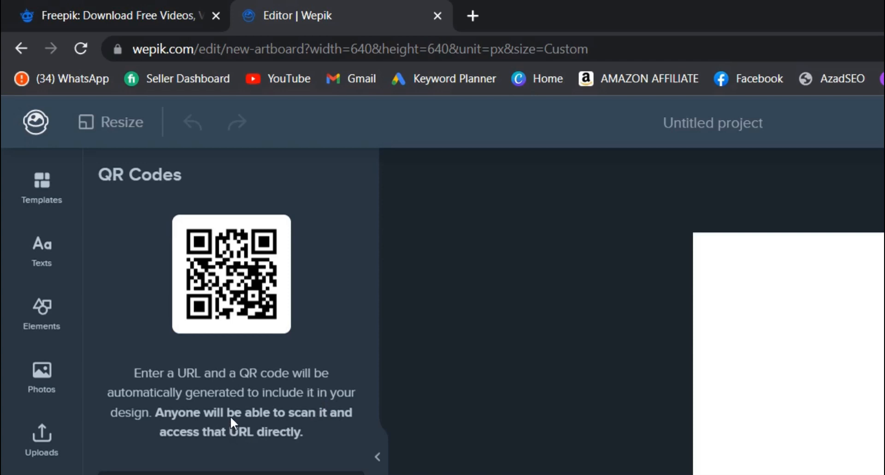
{"action": "mouse_move", "coordinate": [239, 444]}
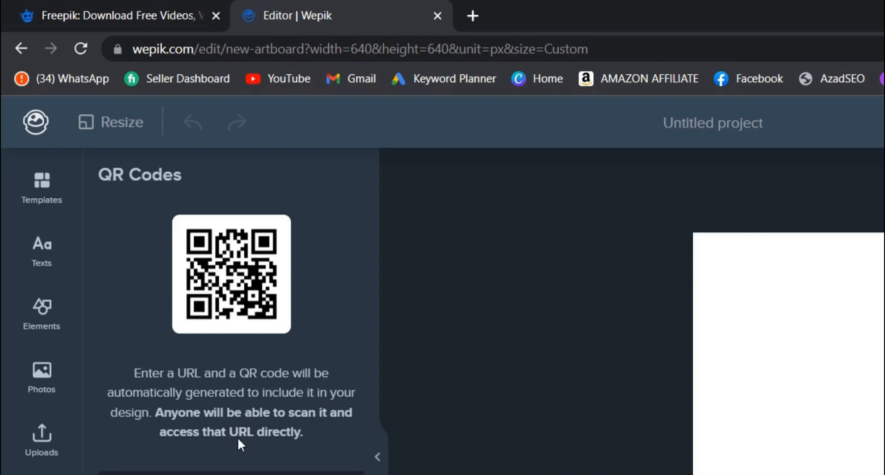
{"action": "mouse_move", "coordinate": [310, 442]}
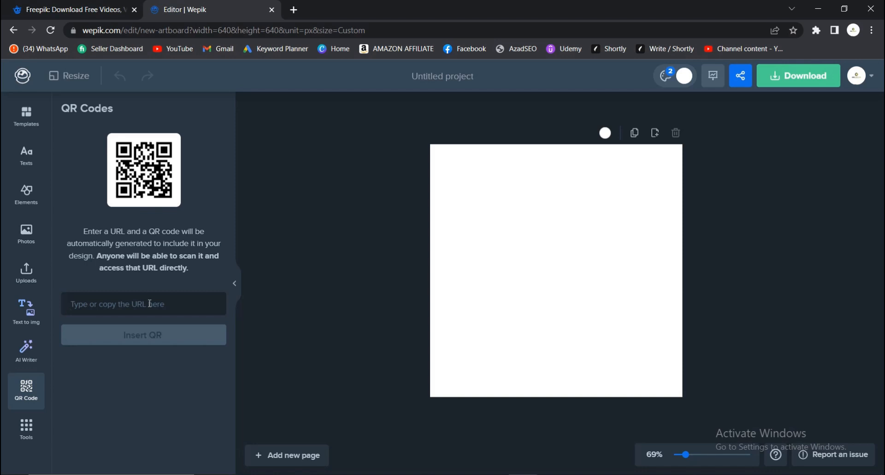
{"action": "left_click", "coordinate": [143, 304]}
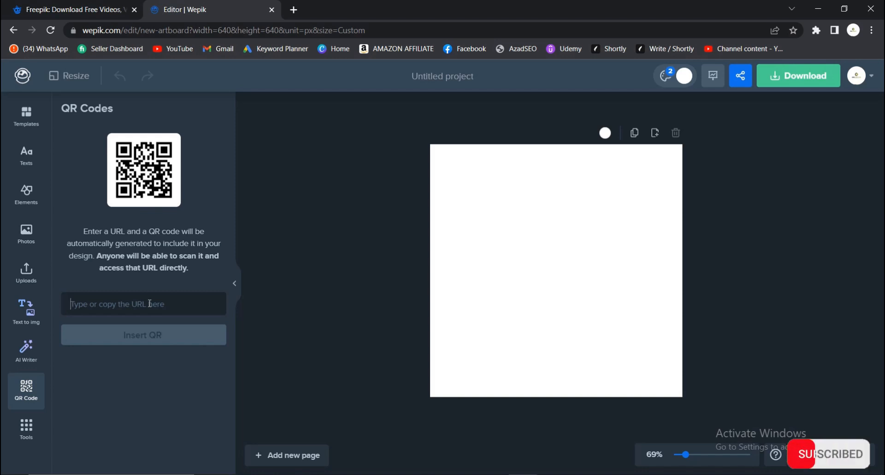
{"action": "mouse_move", "coordinate": [164, 303]}
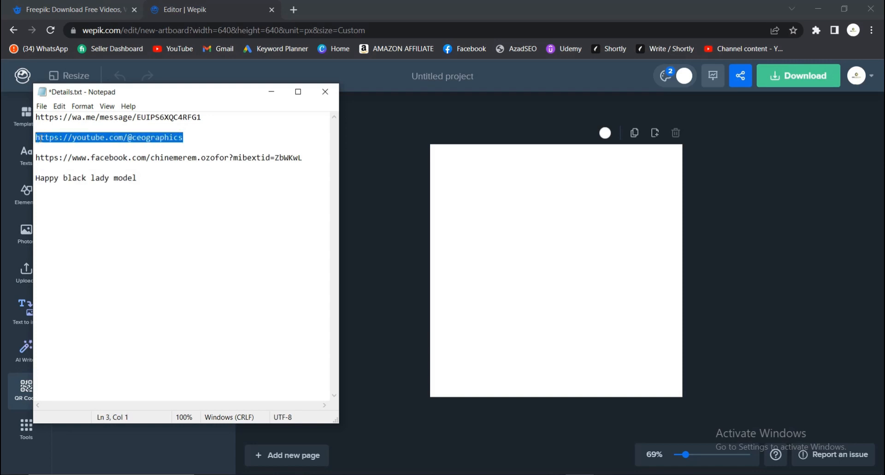
Copy the YouTube channel link from Notepad and paste it into the QR URL field
{"action": "right_click", "coordinate": [109, 137]}
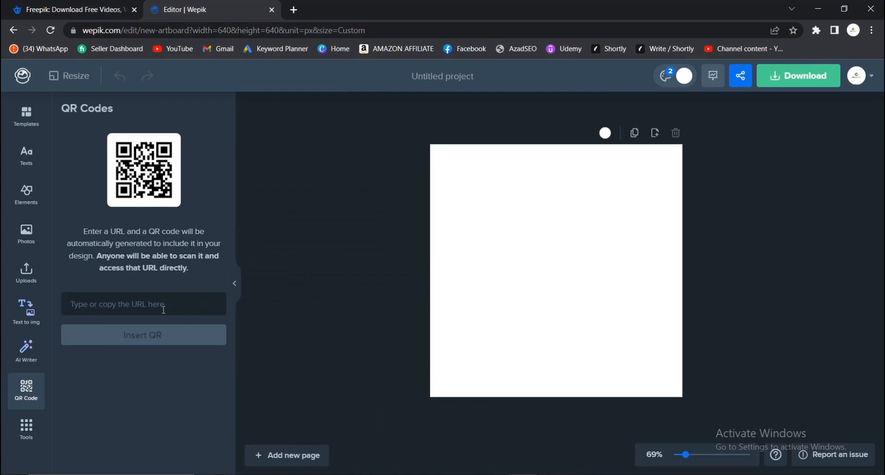
{"action": "right_click", "coordinate": [163, 309]}
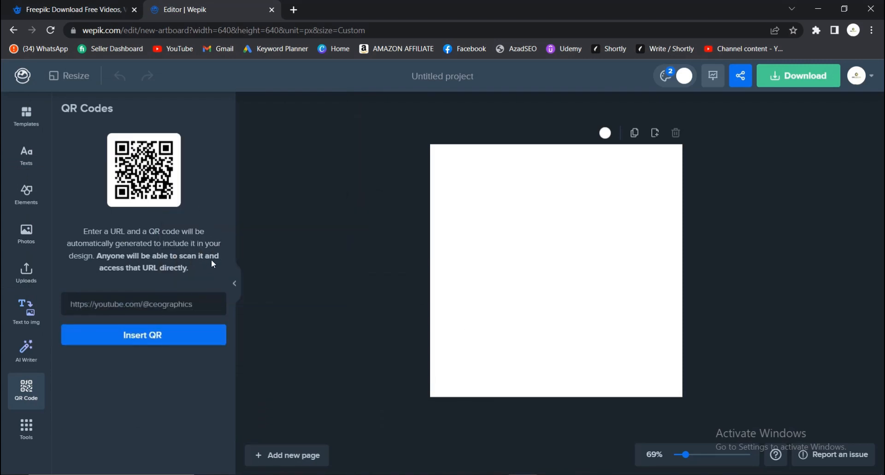
{"action": "mouse_move", "coordinate": [223, 268]}
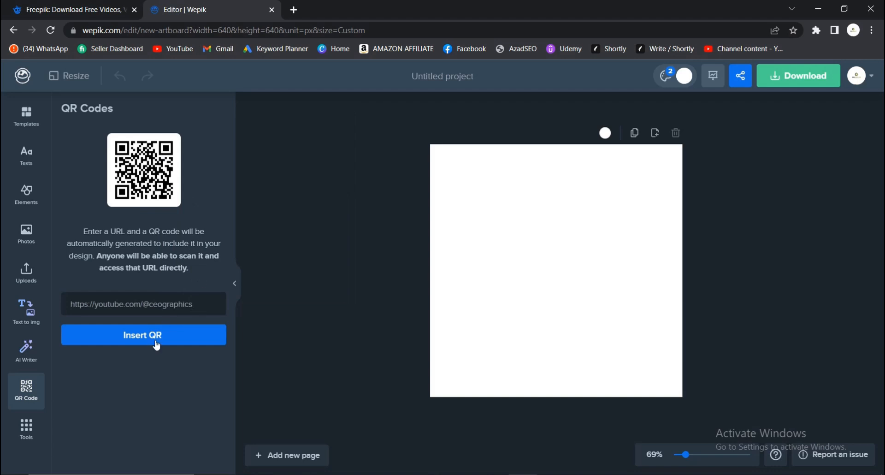
Insert the YouTube QR code and drag its corners to nearly fill the 640 × 640 canvas
{"action": "left_click", "coordinate": [142, 334]}
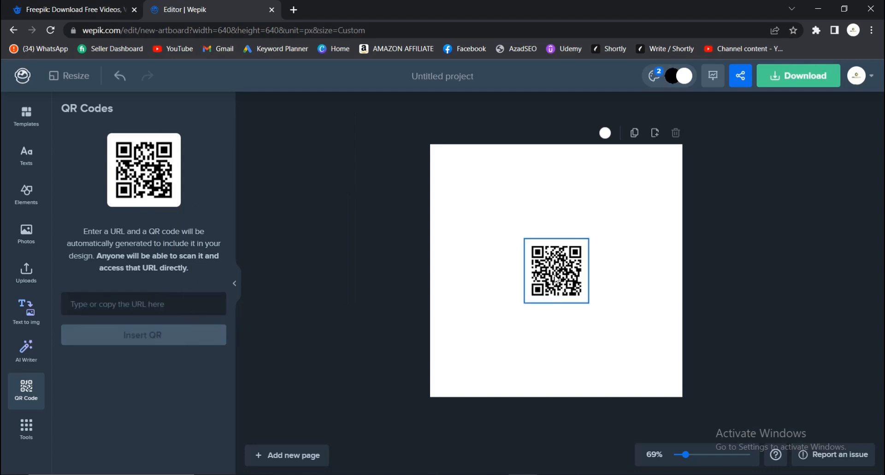
{"action": "left_click", "coordinate": [555, 269]}
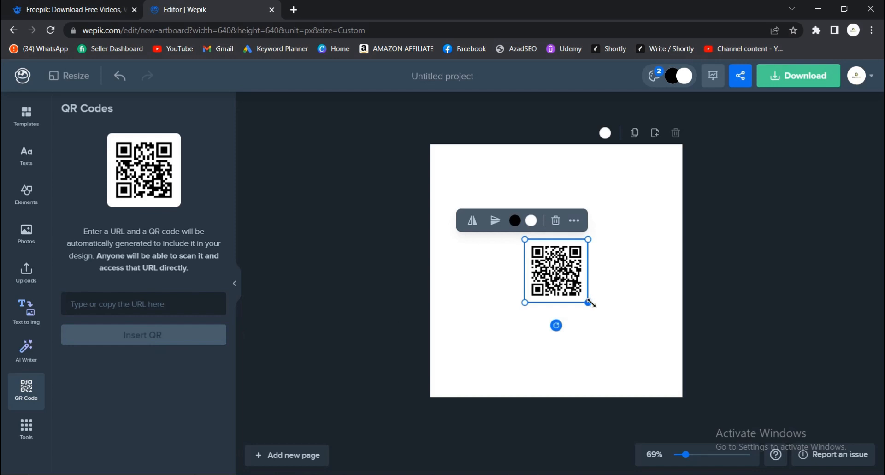
{"action": "left_click_drag", "start_coordinate": [590, 303], "coordinate": [666, 382]}
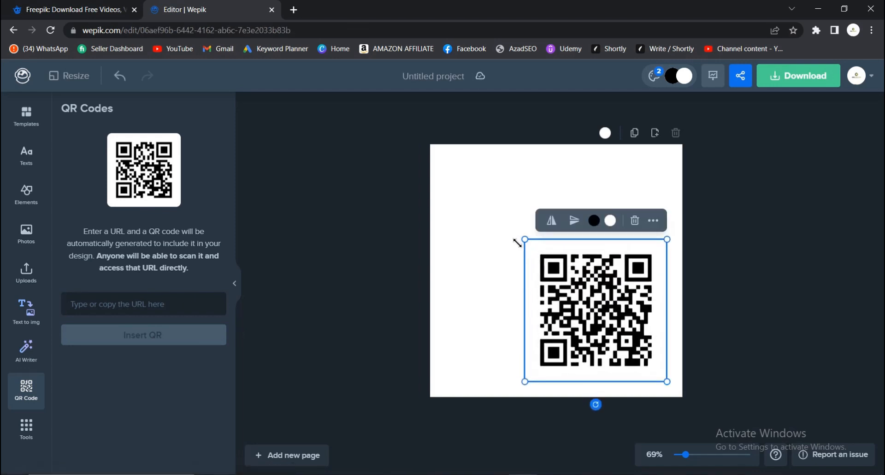
{"action": "left_click_drag", "start_coordinate": [525, 238], "coordinate": [457, 171]}
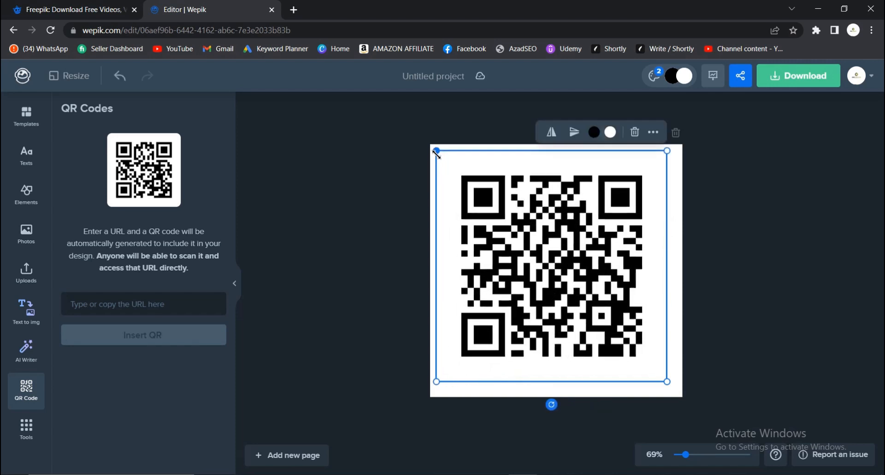
{"action": "mouse_move", "coordinate": [715, 246]}
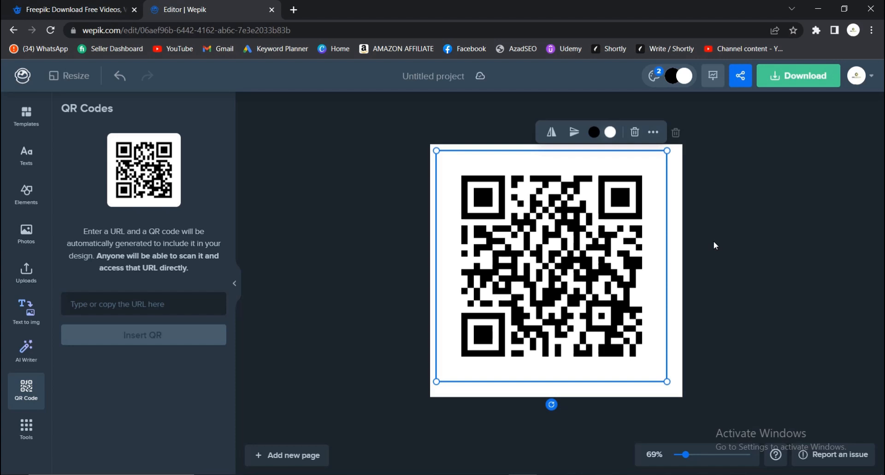
{"action": "mouse_move", "coordinate": [586, 251]}
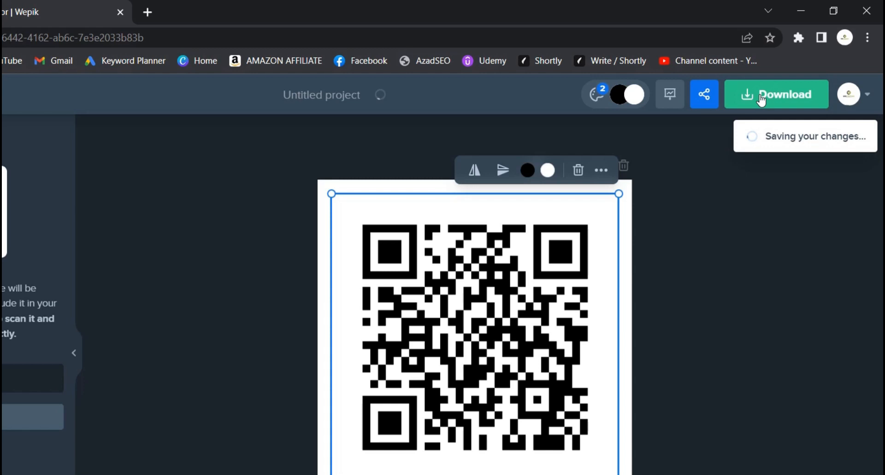
Download the design as a transparent-background PNG (without background)
{"action": "left_click", "coordinate": [776, 95]}
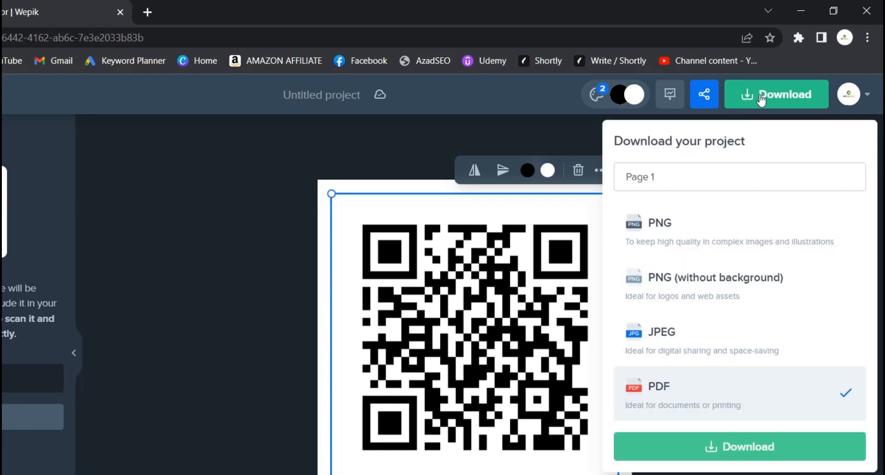
{"action": "mouse_move", "coordinate": [728, 208]}
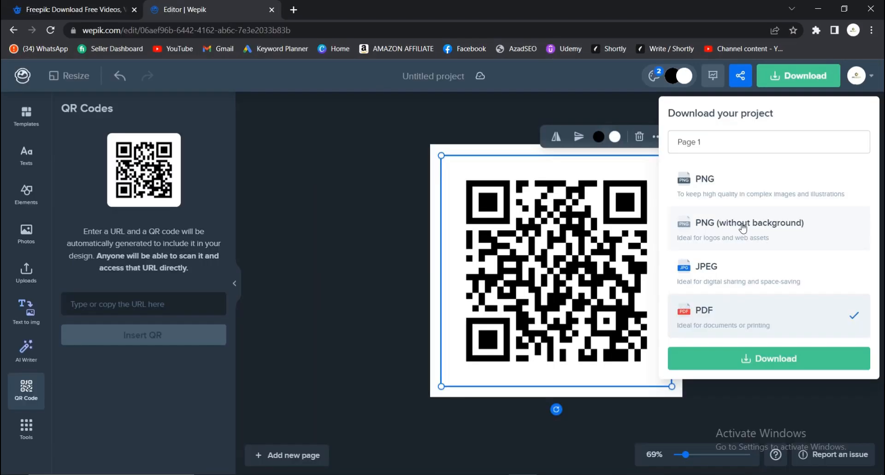
{"action": "left_click", "coordinate": [749, 223]}
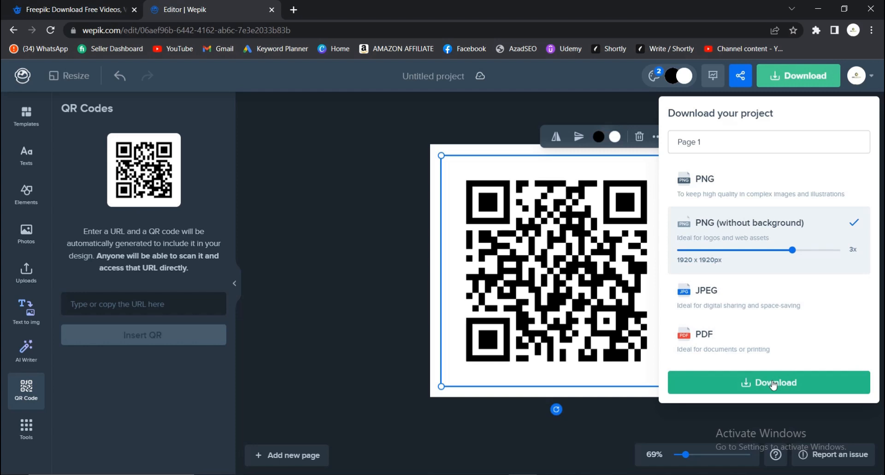
{"action": "left_click", "coordinate": [768, 382]}
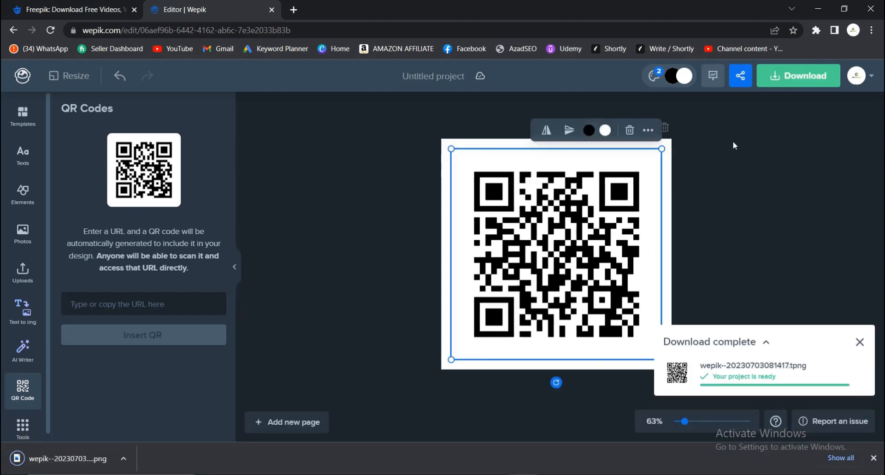
{"action": "left_click", "coordinate": [123, 457]}
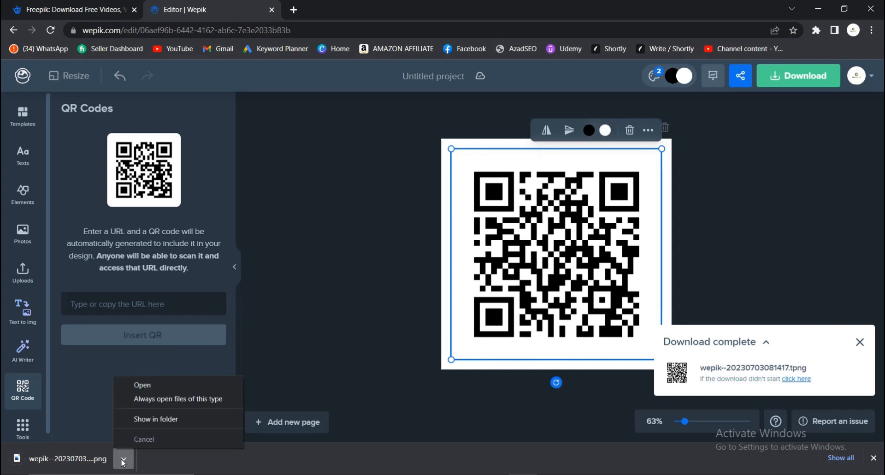
{"action": "left_click", "coordinate": [156, 419]}
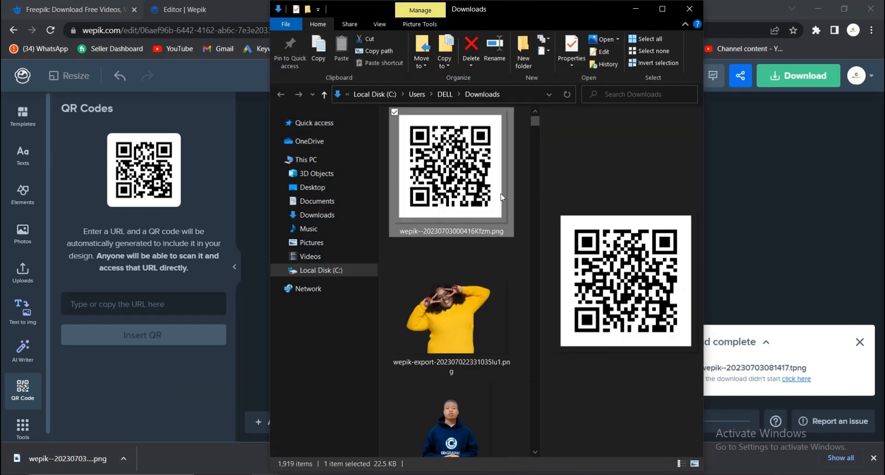
{"action": "mouse_move", "coordinate": [463, 164]}
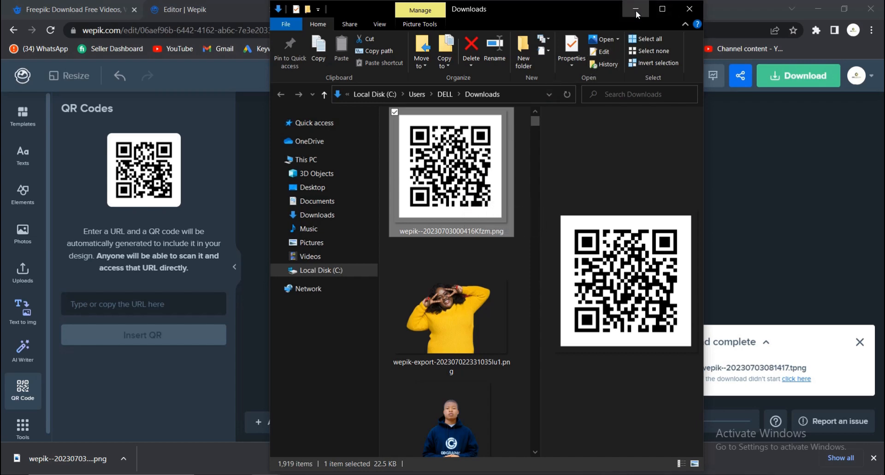
{"action": "left_click", "coordinate": [634, 9]}
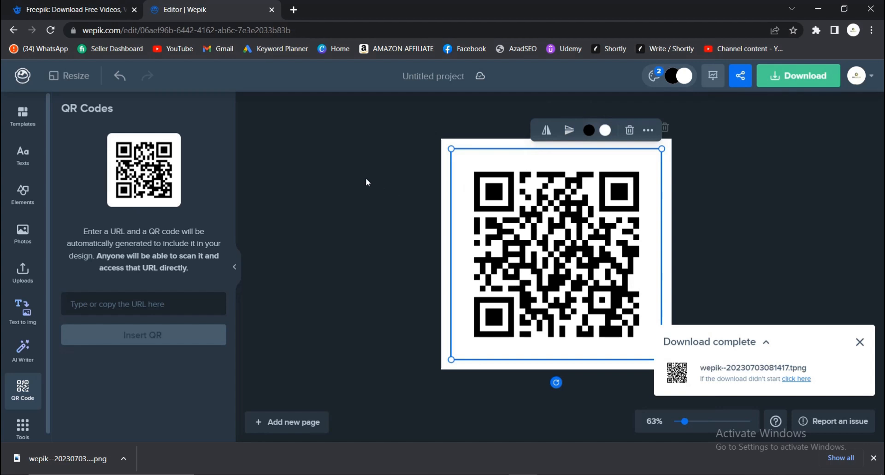